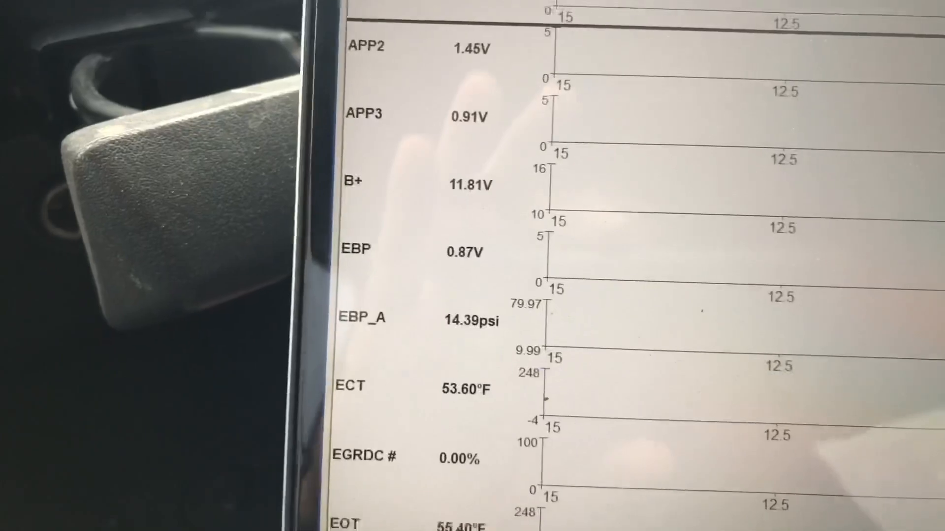
scroll("down", 3)
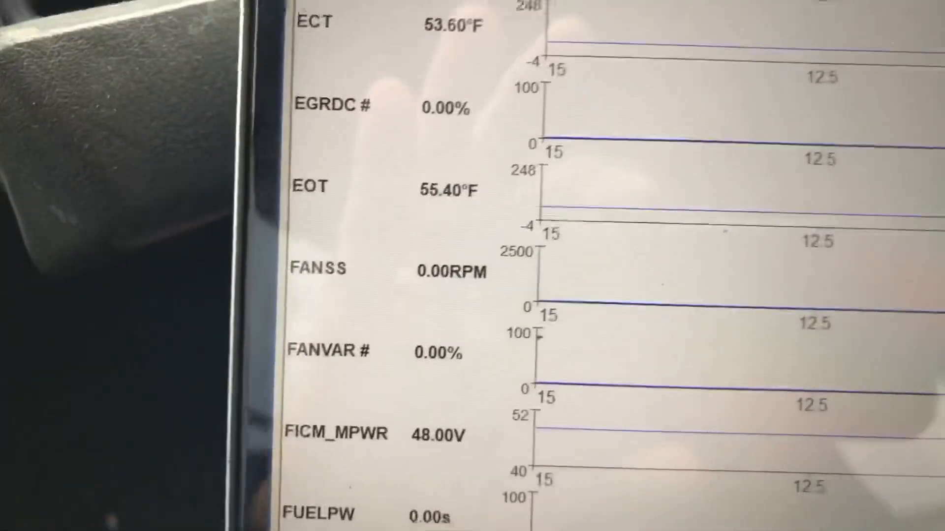
scroll("down", 3)
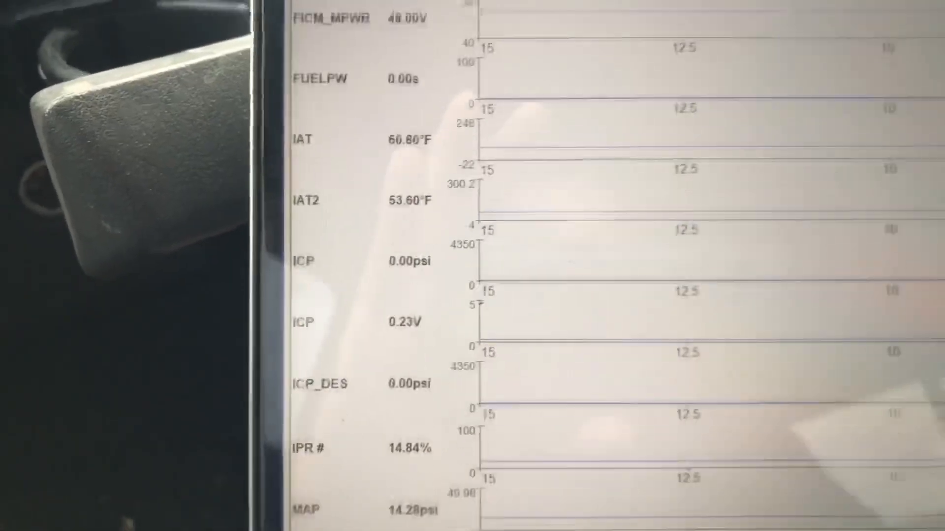
scroll("down", 3)
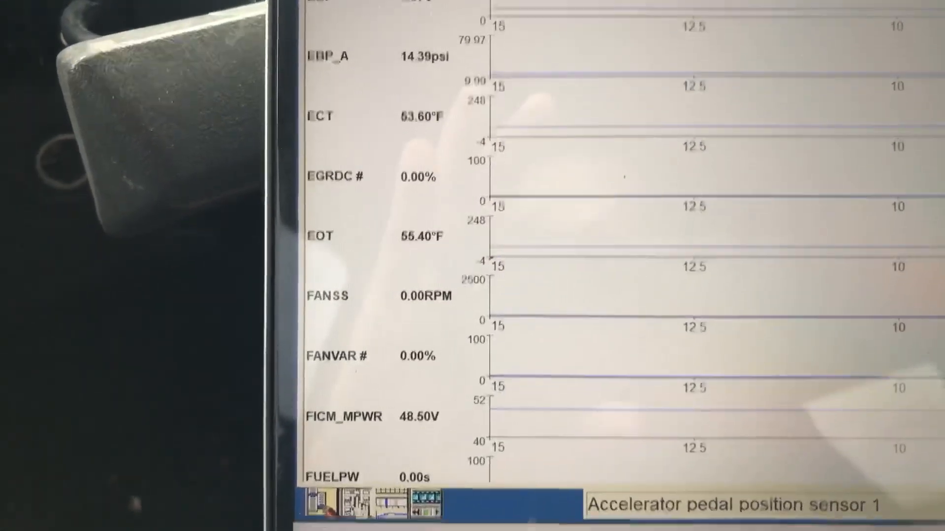
scroll("down", 3)
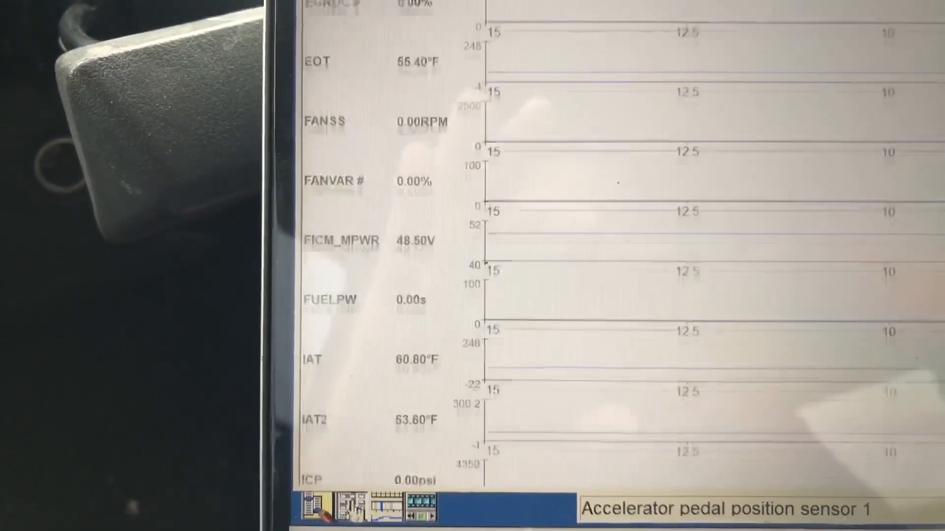